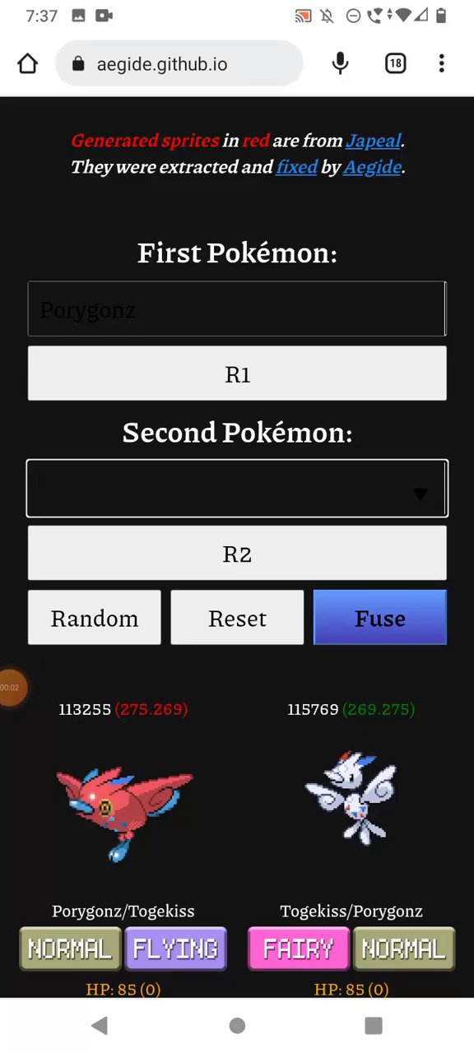
- Type 'Lopu' to fuse Porygonz with Lopunny, then clear the second Pokémon field
click(237, 488)
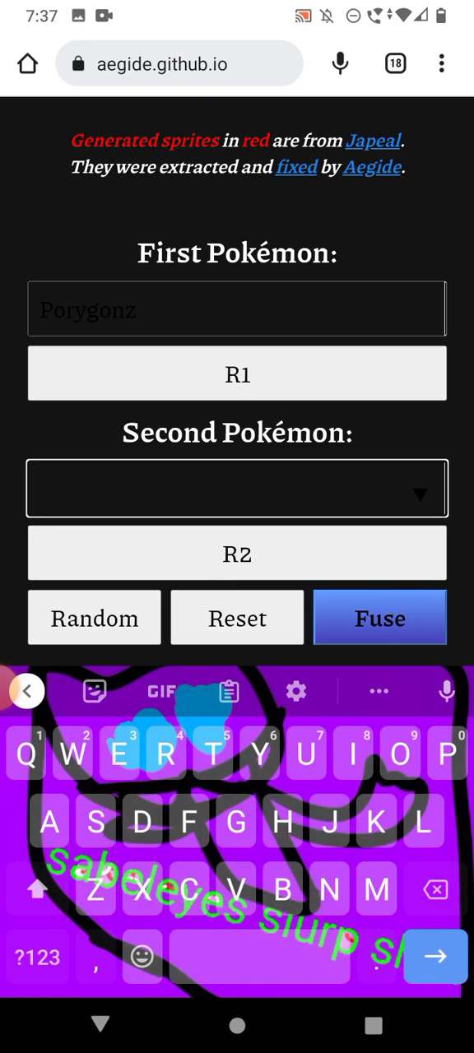
click(237, 487)
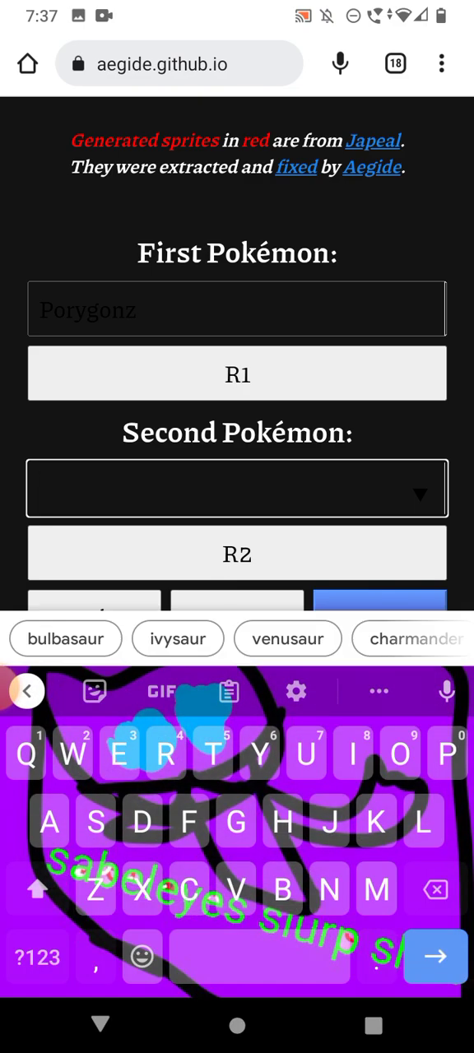
text(Lopu)
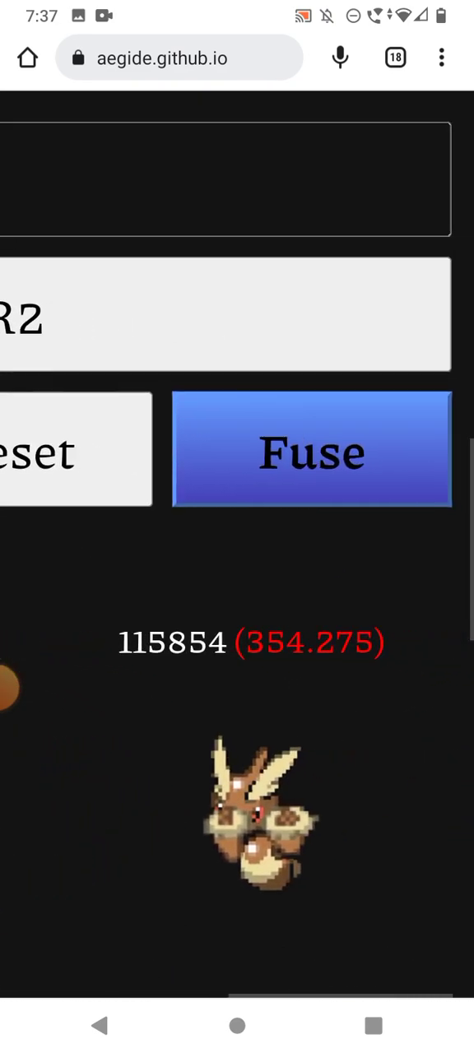
click(312, 452)
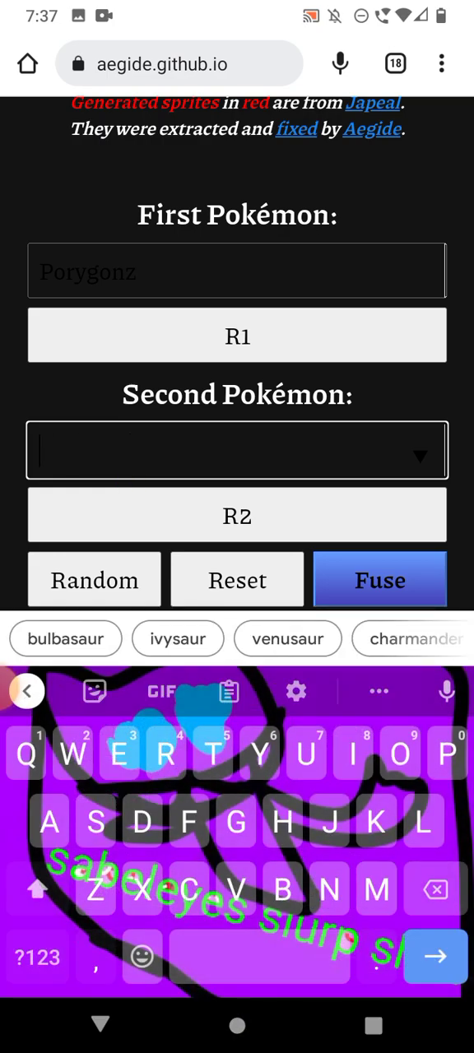
- Type 'Gar' to fuse Porygonz with Gardevoir, then edit the name to fuse with Garchomp
text(Gardevoir)
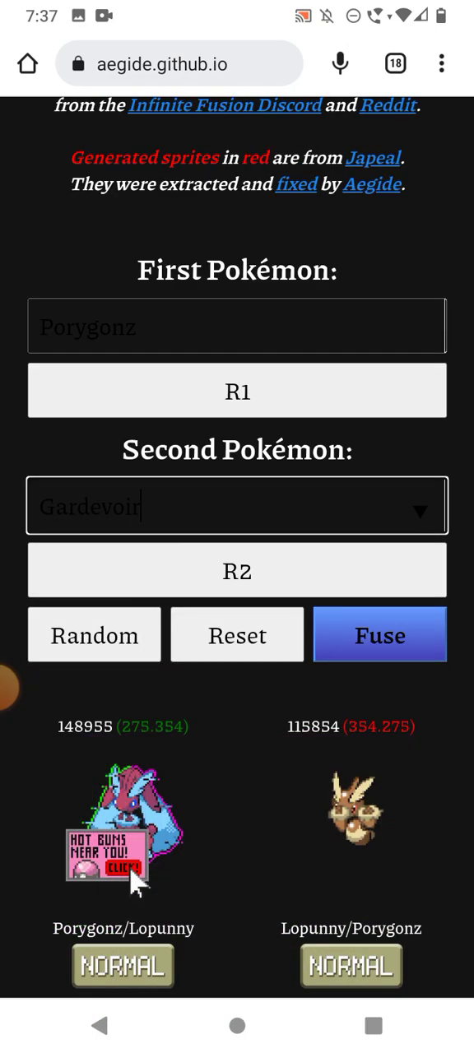
click(379, 634)
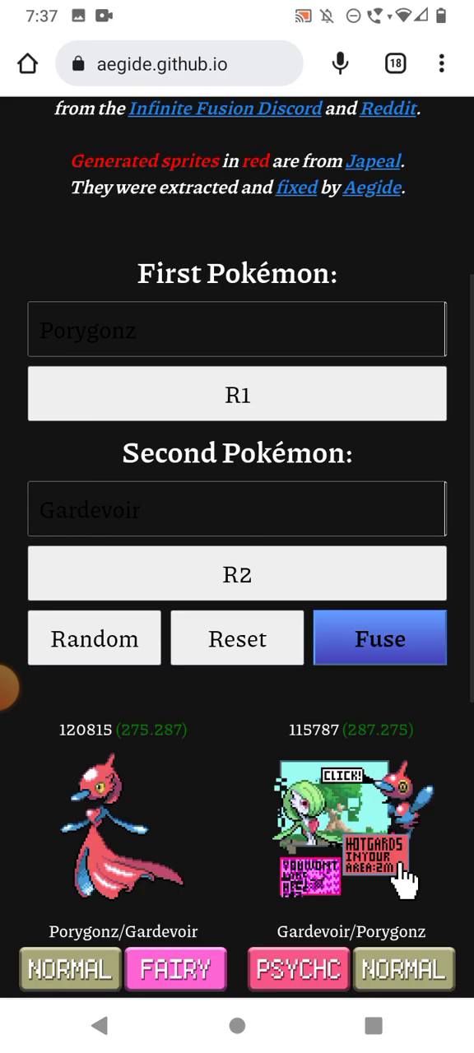
click(236, 508)
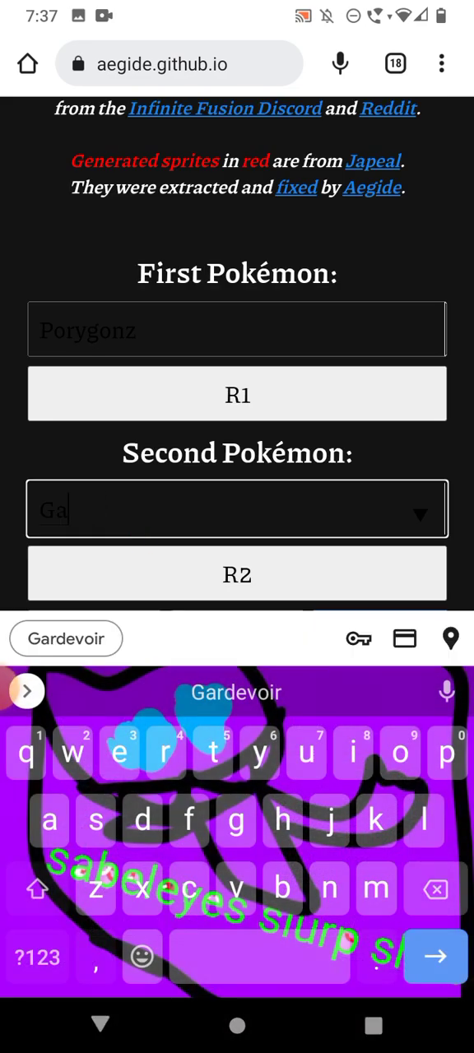
key(Backspace)
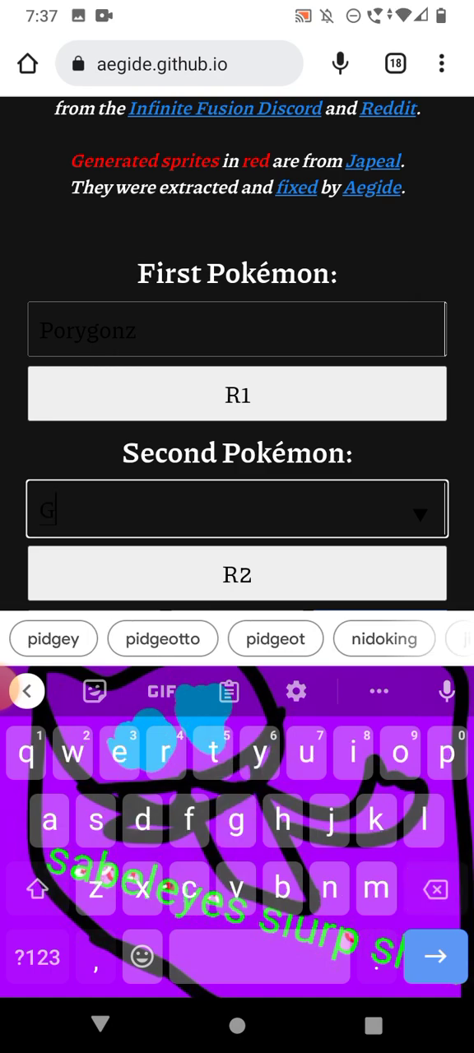
text(archomp)
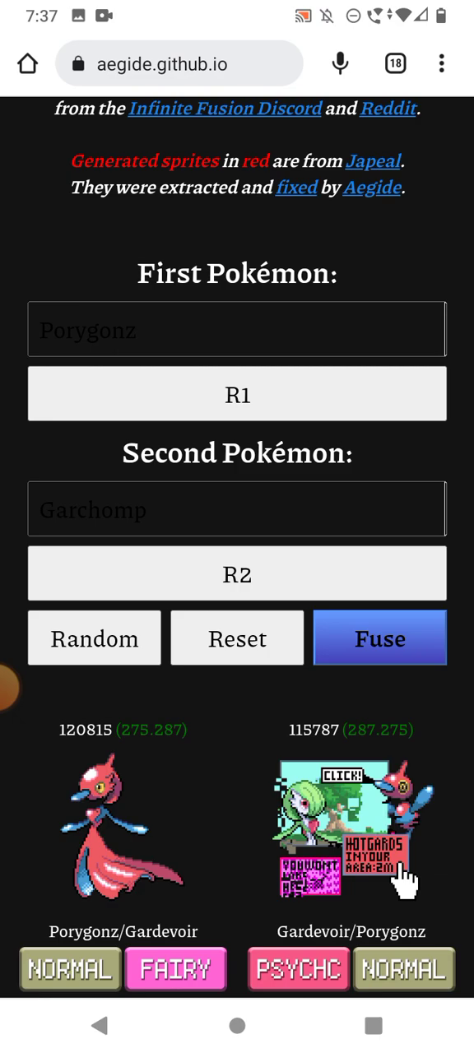
click(379, 638)
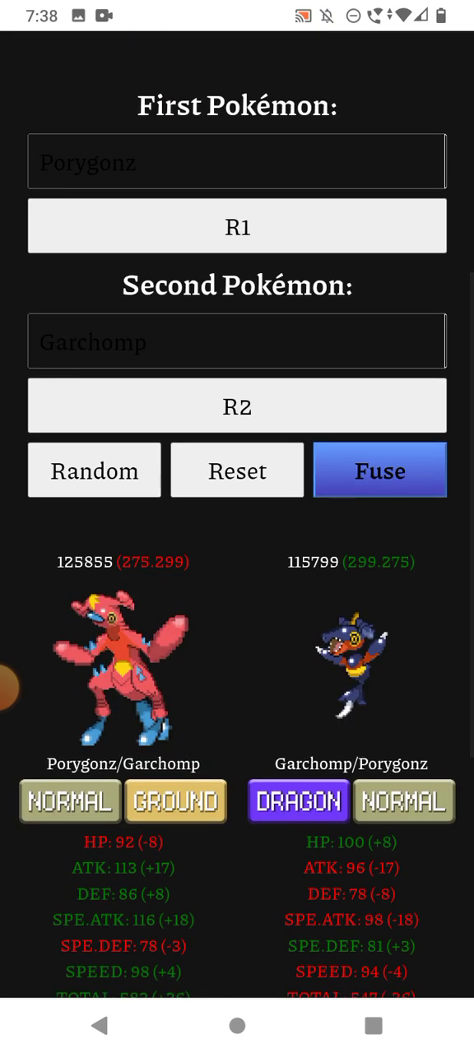
click(237, 341)
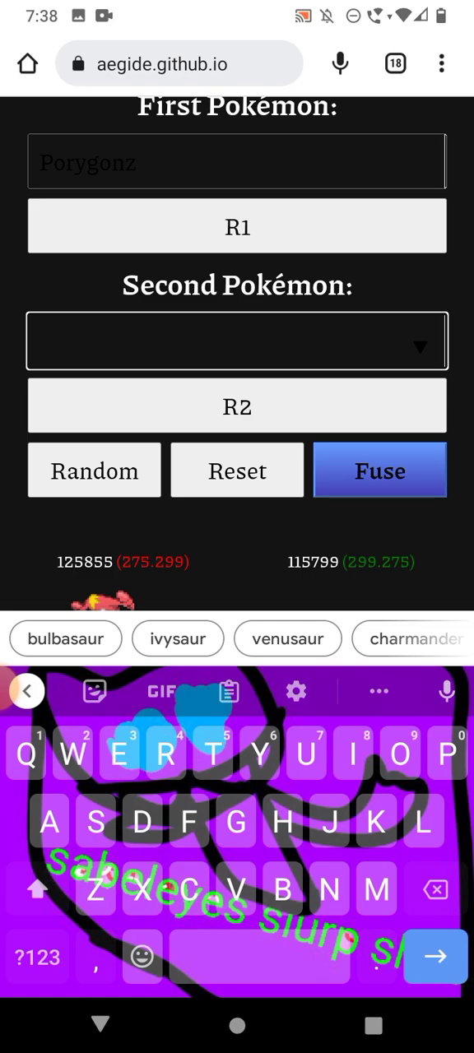
- Type 'Ga' to fuse Porygonz with Gastly, then type 'A' and pick Aerodactyl
text(Ga)
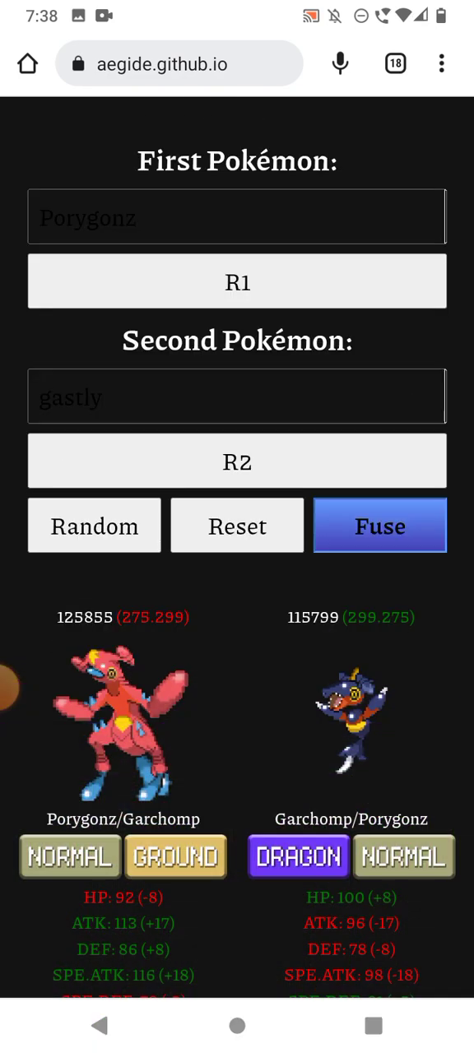
click(380, 525)
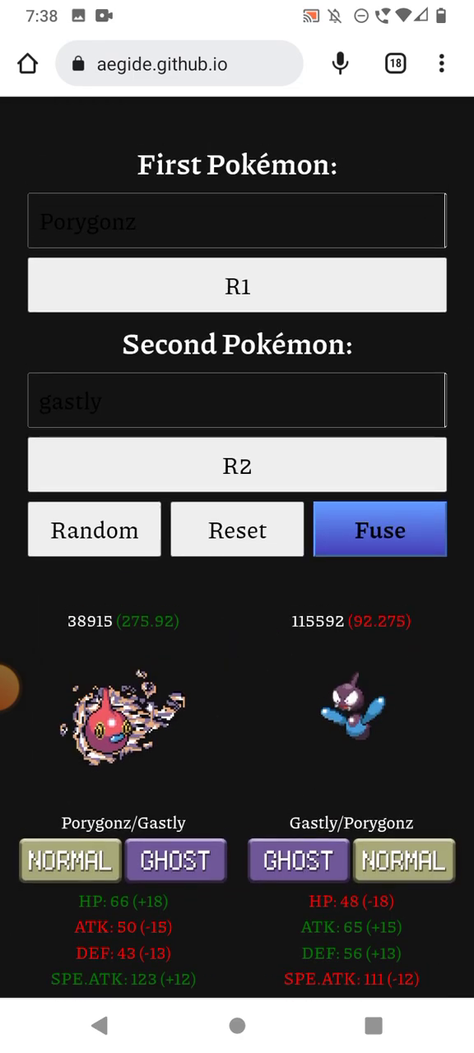
click(237, 400)
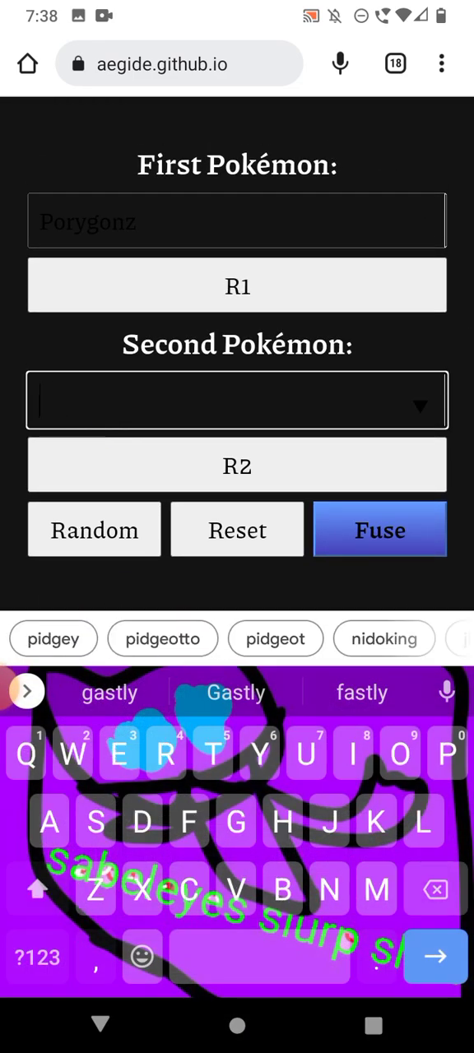
text(Ae)
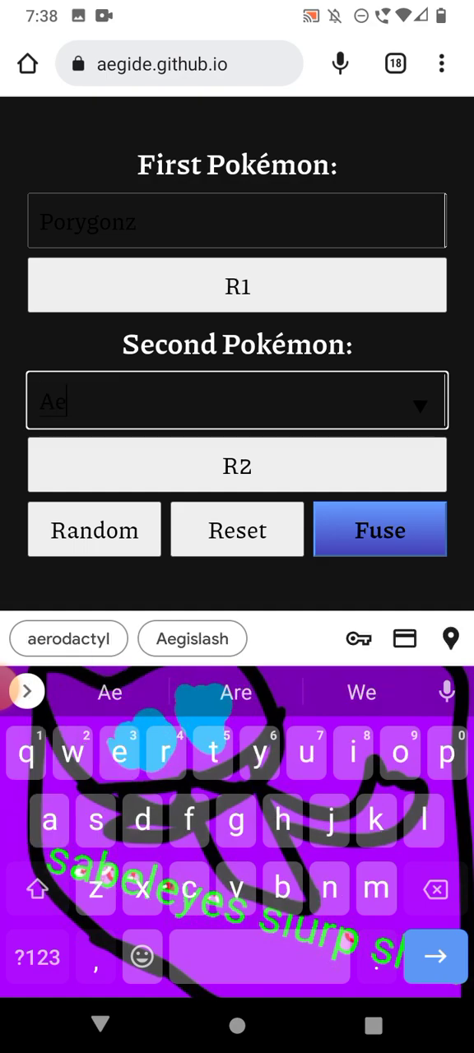
click(69, 638)
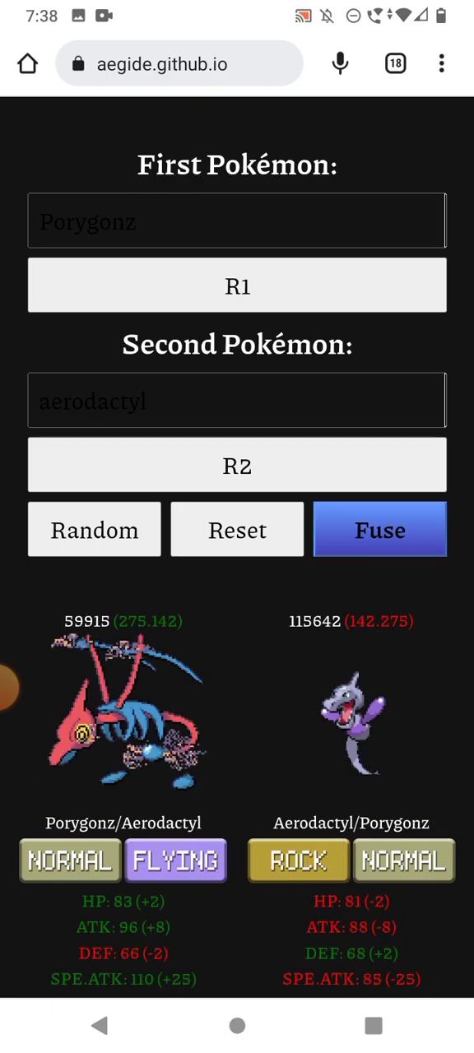
click(236, 400)
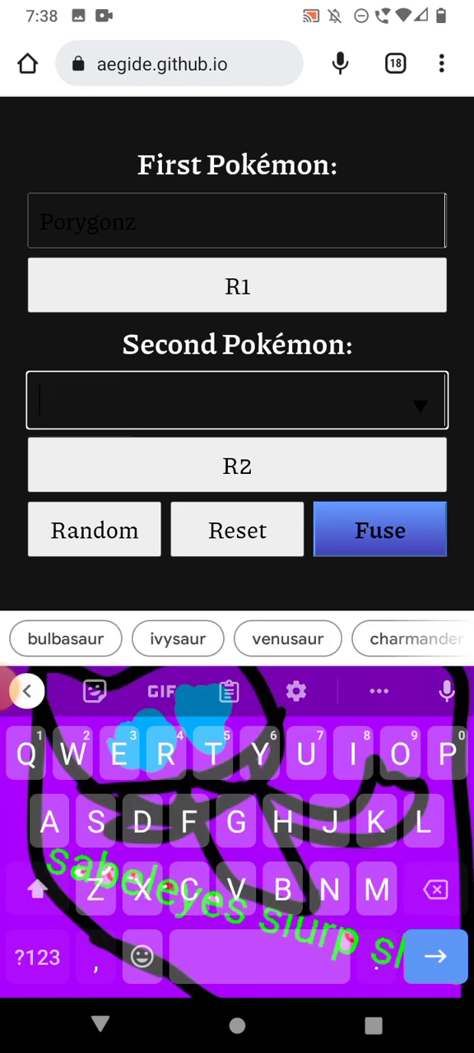
- Type 'Par' to fuse Porygonz with Parasect, showing its Grass and Bug fusions
text(Par)
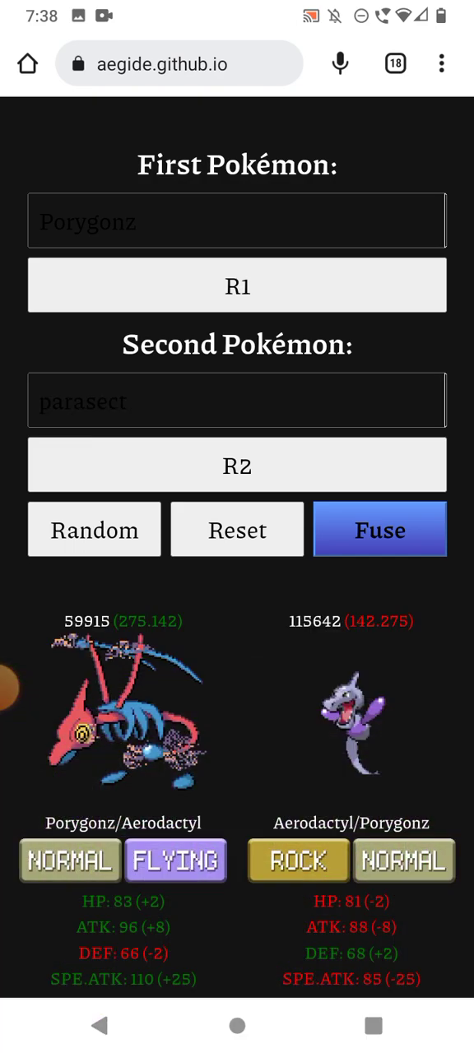
click(379, 529)
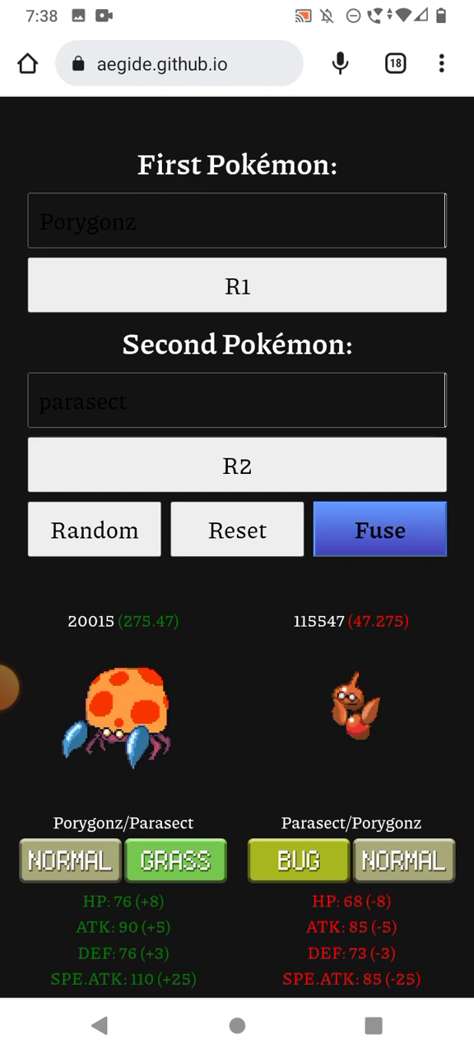
click(237, 400)
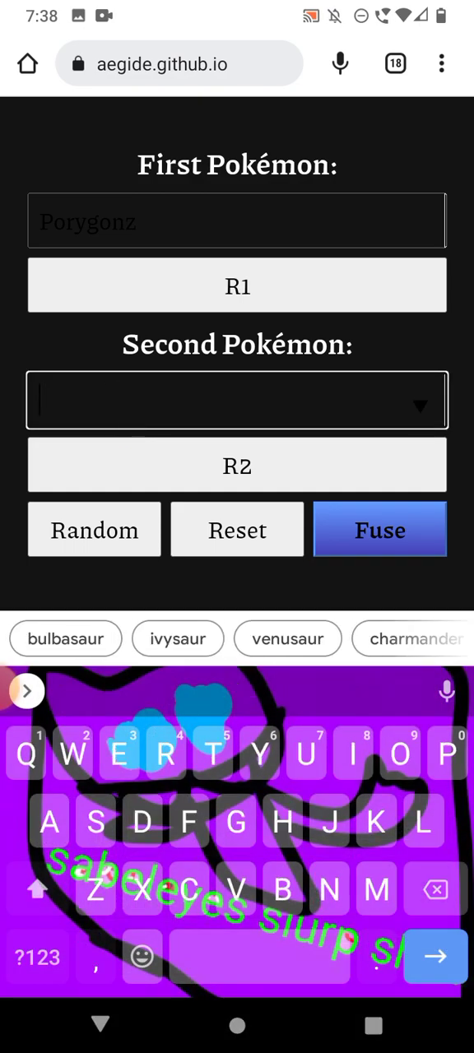
- Enter ditto as the next second Pokémon
click(26, 690)
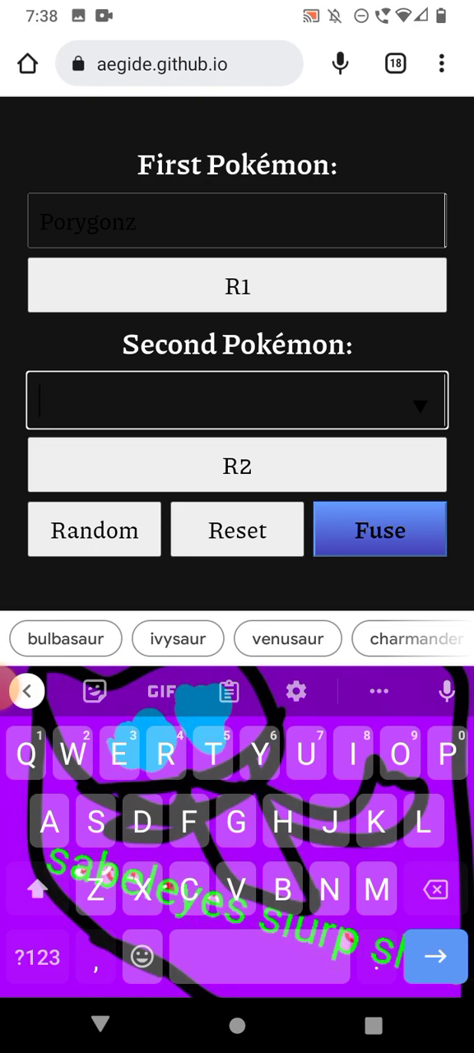
text(Do)
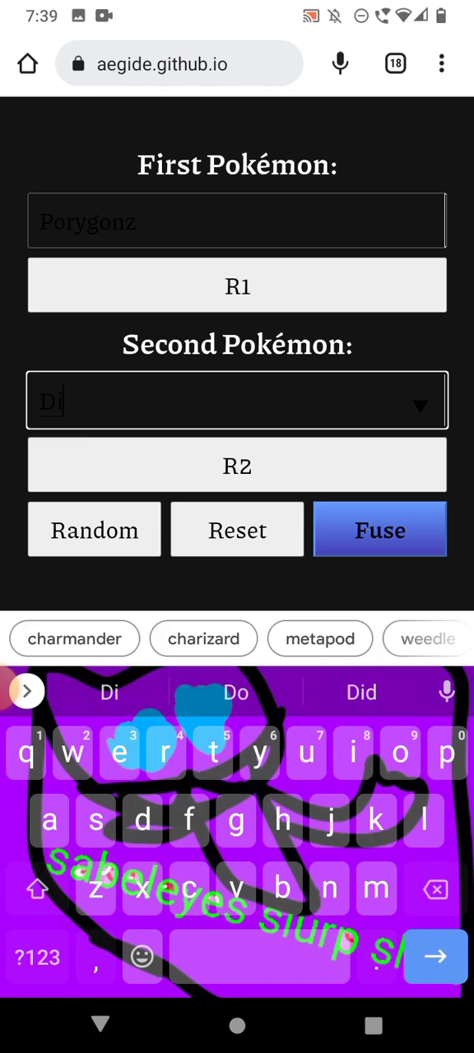
text(tt)
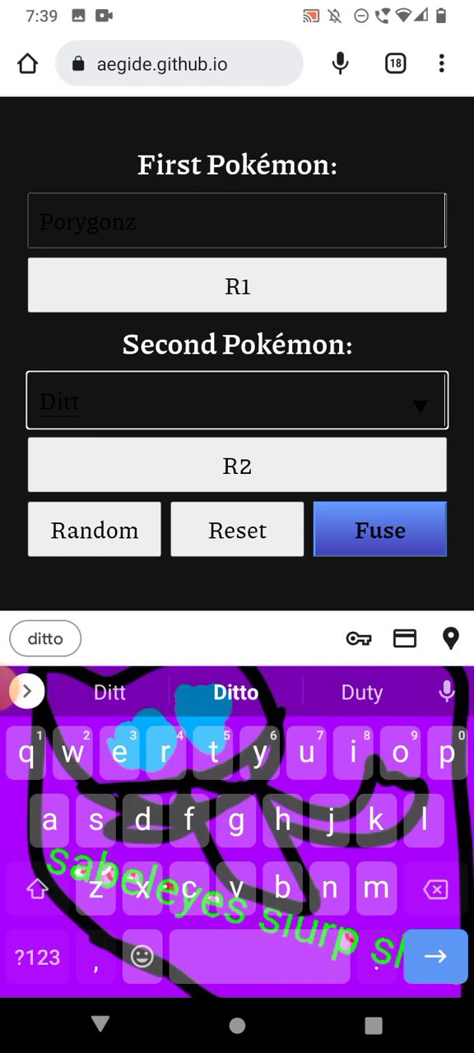
click(379, 529)
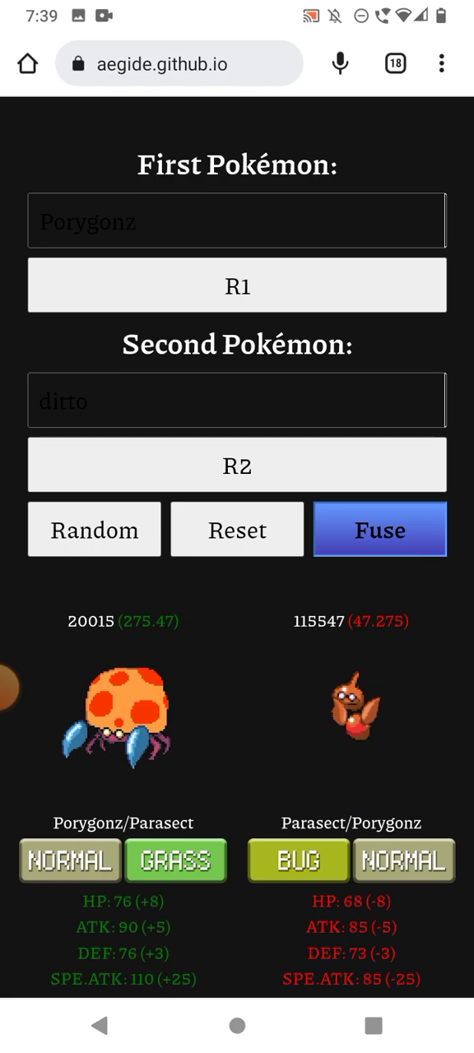
- Fuse Porygonz with ditto, then with Regigigas, and scroll through the Normal-type results
click(379, 530)
text(Regigiga)
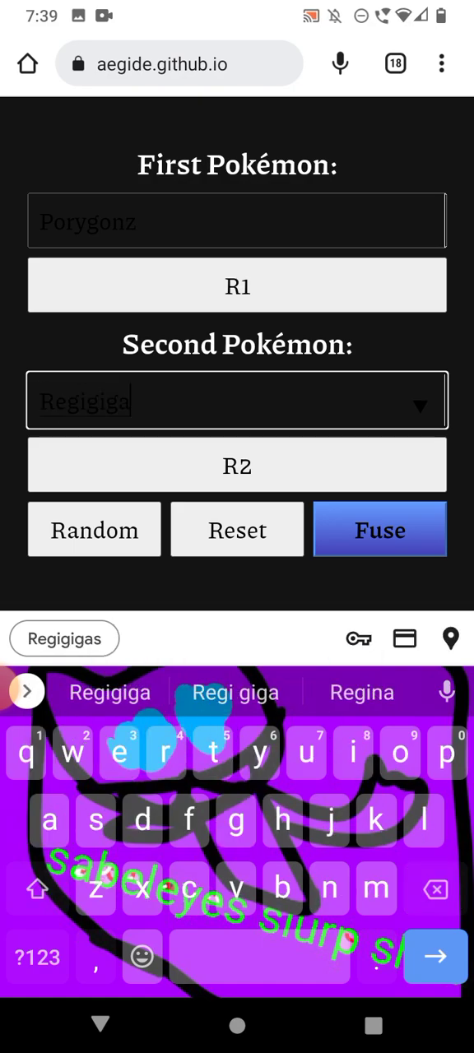
click(379, 529)
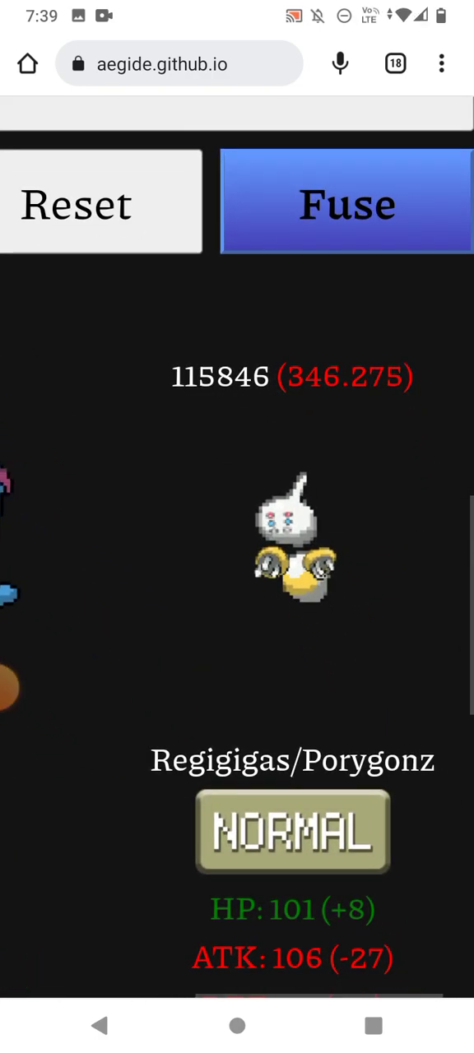
scroll(left, 3)
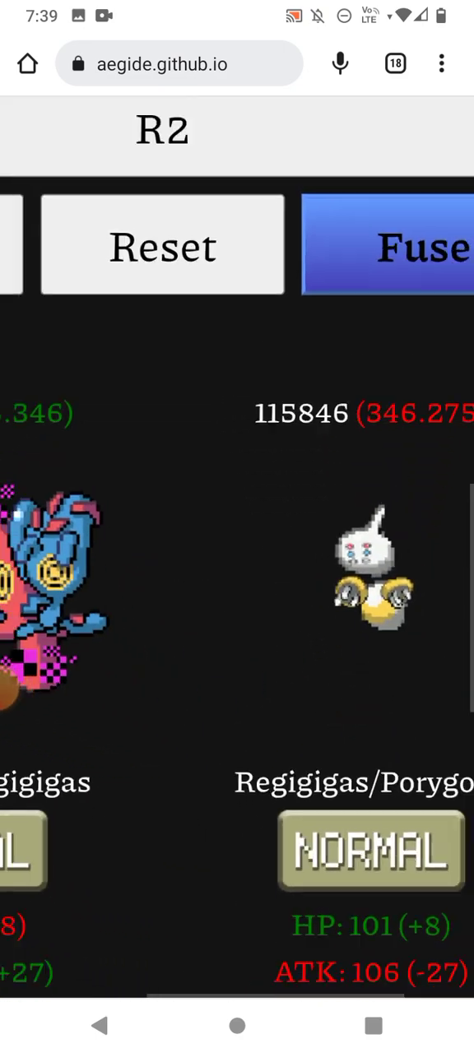
click(237, 457)
text(Eeve)
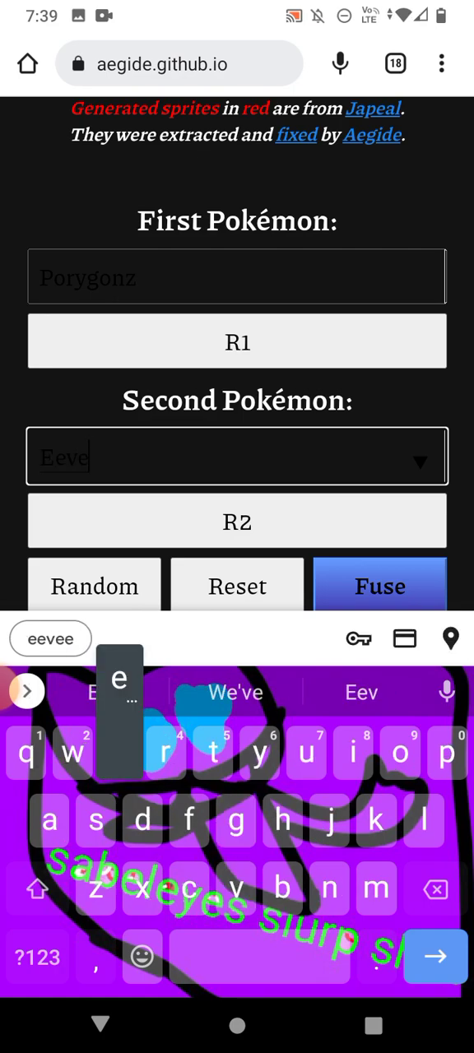
- Select Eevee, then type 'Hoo' to fuse Porygonz with Hooh
click(380, 584)
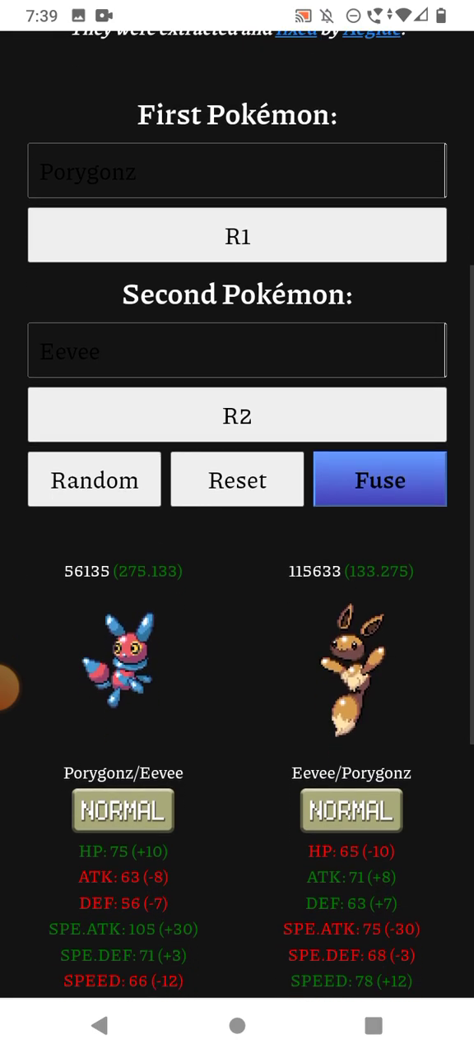
click(237, 351)
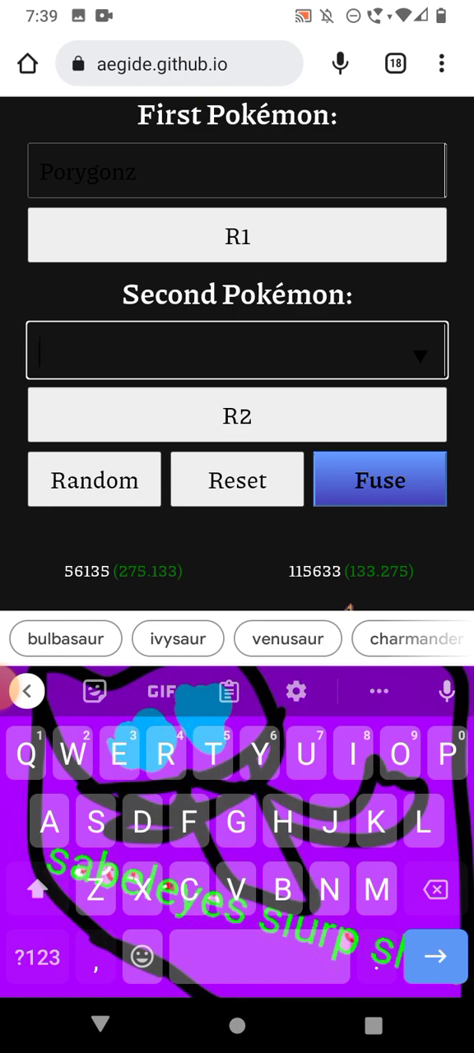
text(H)
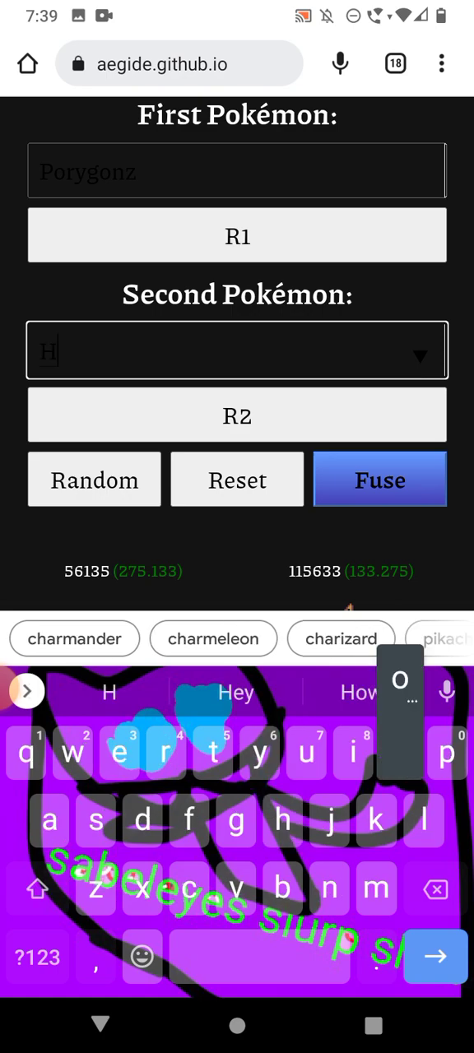
text(ooh)
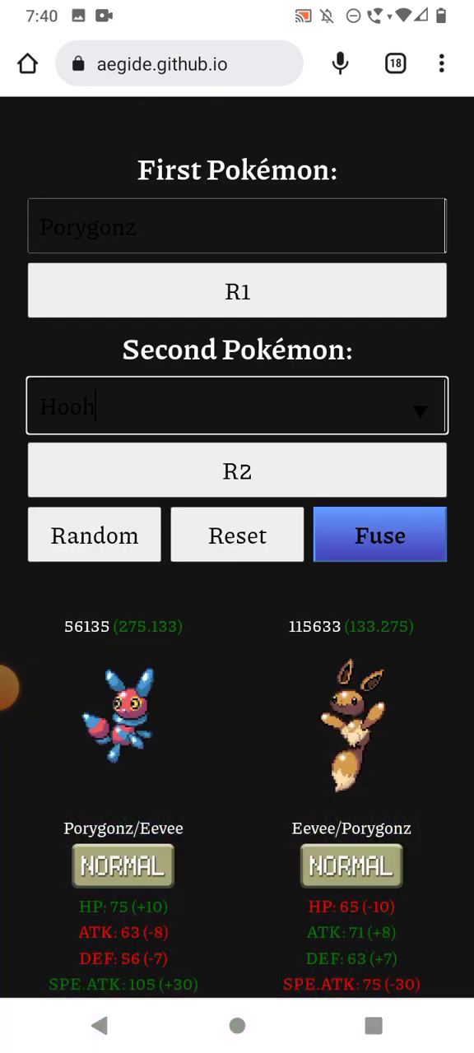
click(380, 535)
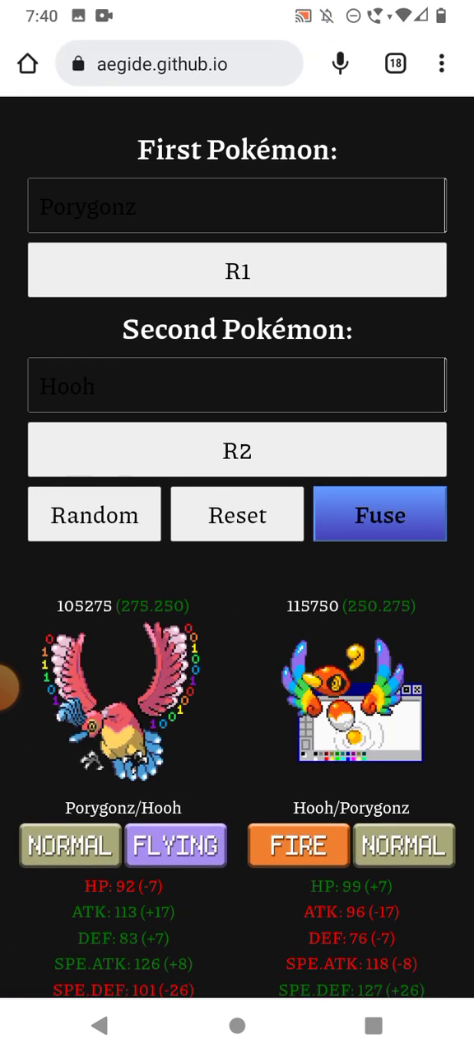
click(237, 384)
text(S)
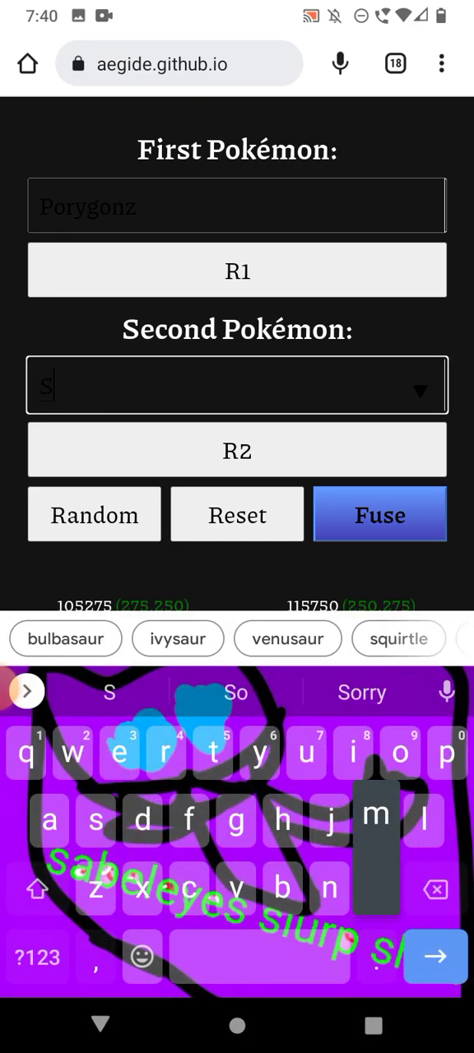
- Type 'me' to fuse Porygonz with Smeargle, take a screenshot, then pick Dratini
text(meargle)
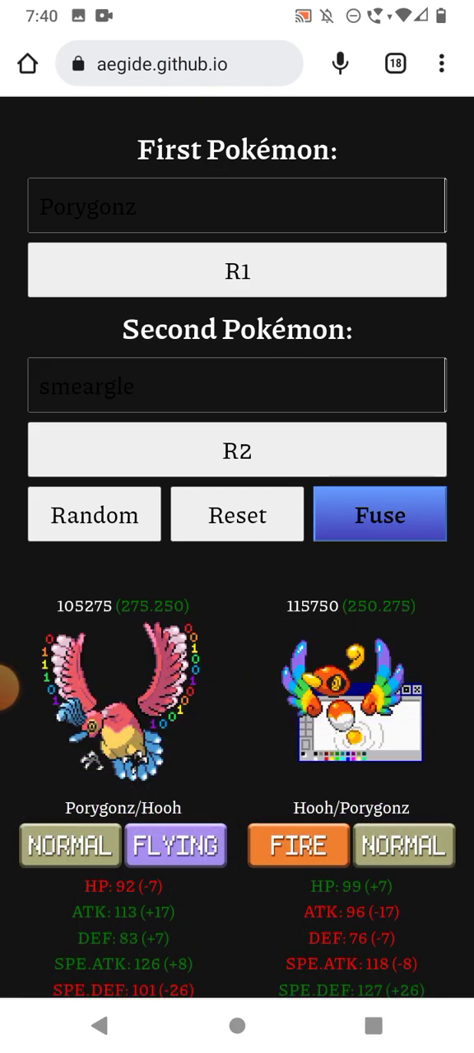
click(380, 514)
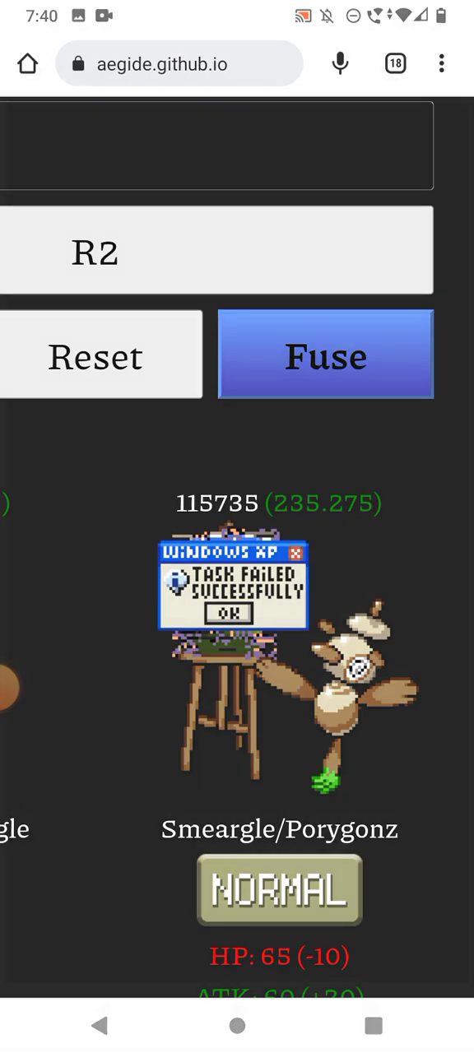
key(screenshot)
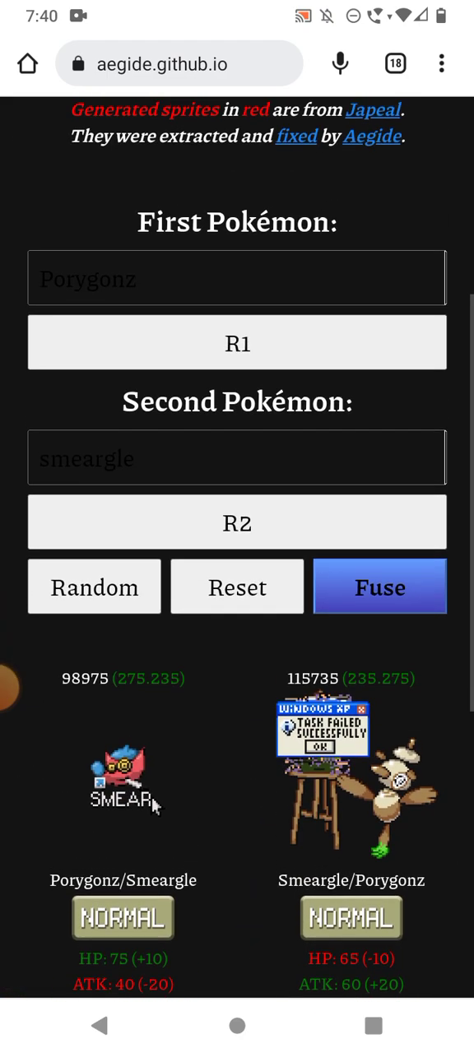
click(237, 458)
text(dratini)
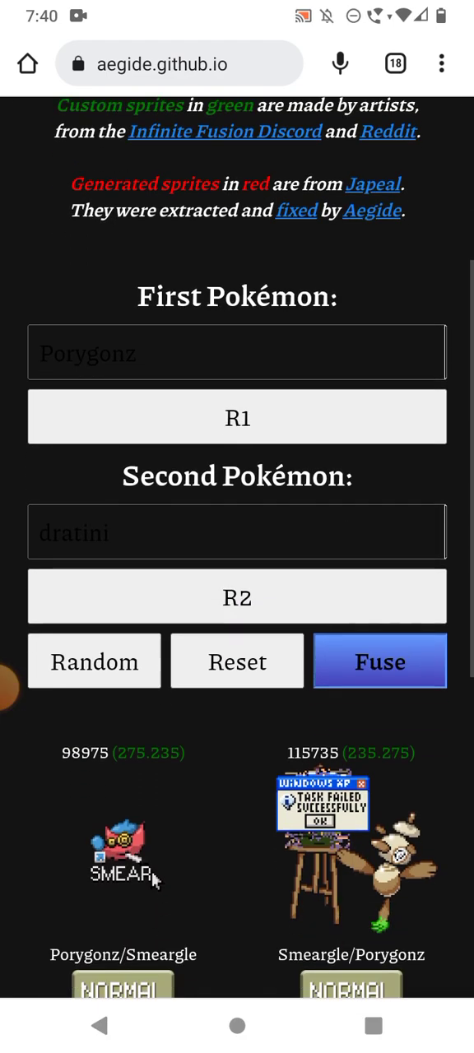
- Fuse Porygonz with the entered Dratini and clear the second Pokémon field
click(379, 661)
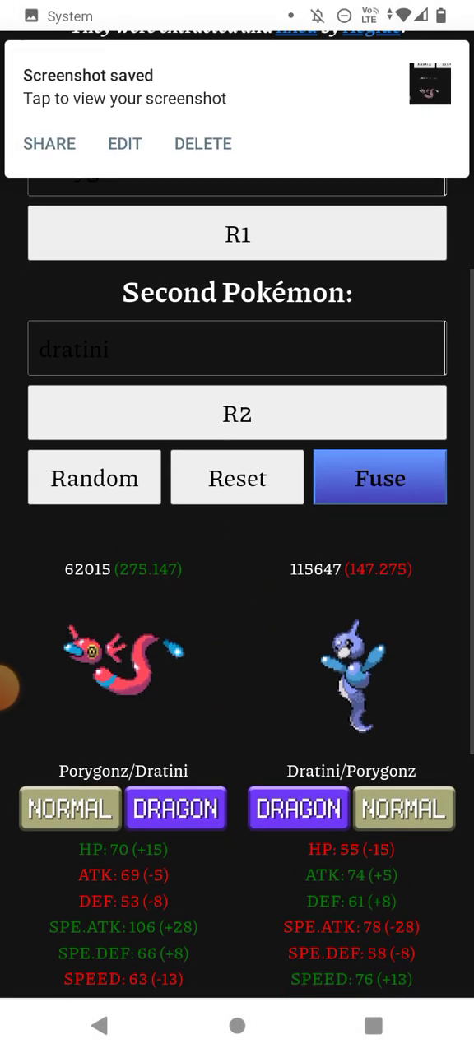
click(237, 349)
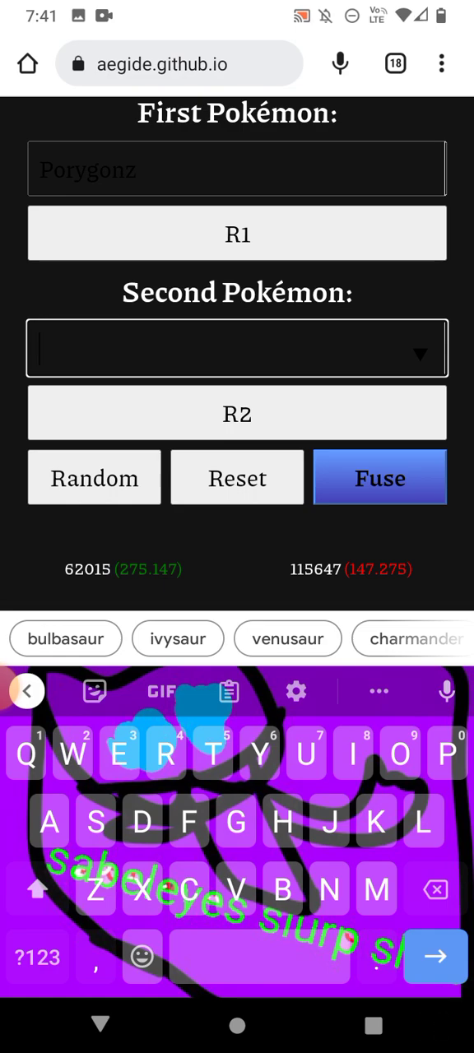
- Type 'Te' to fuse Porygonz with Tentacruel, then erase a mistyped letter
text(Te)
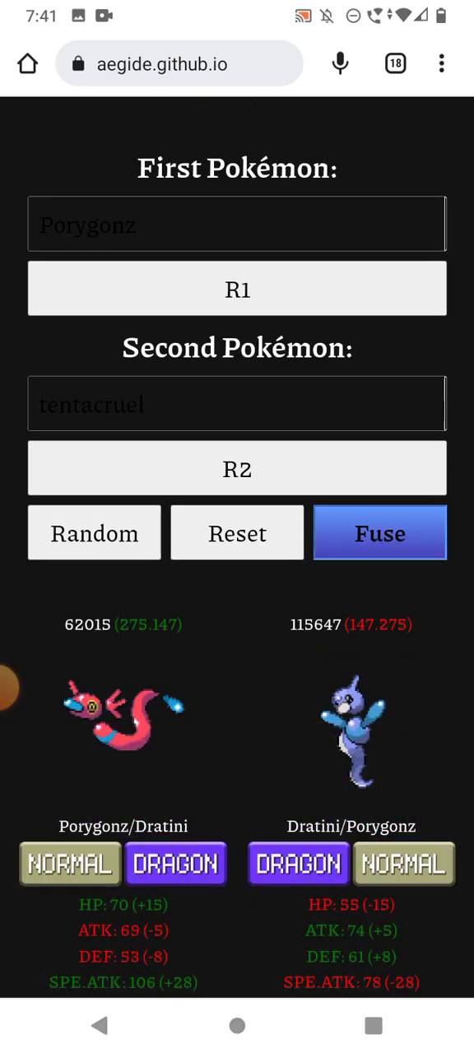
click(379, 533)
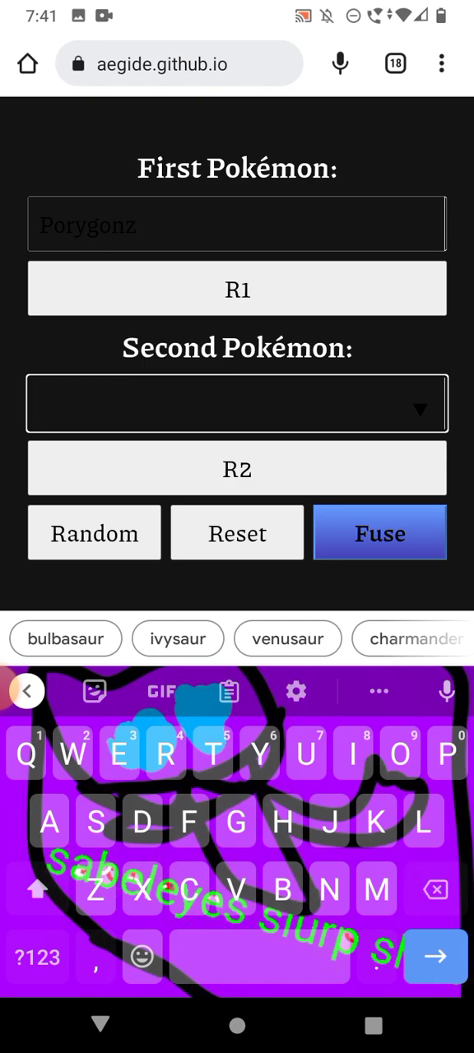
text(v)
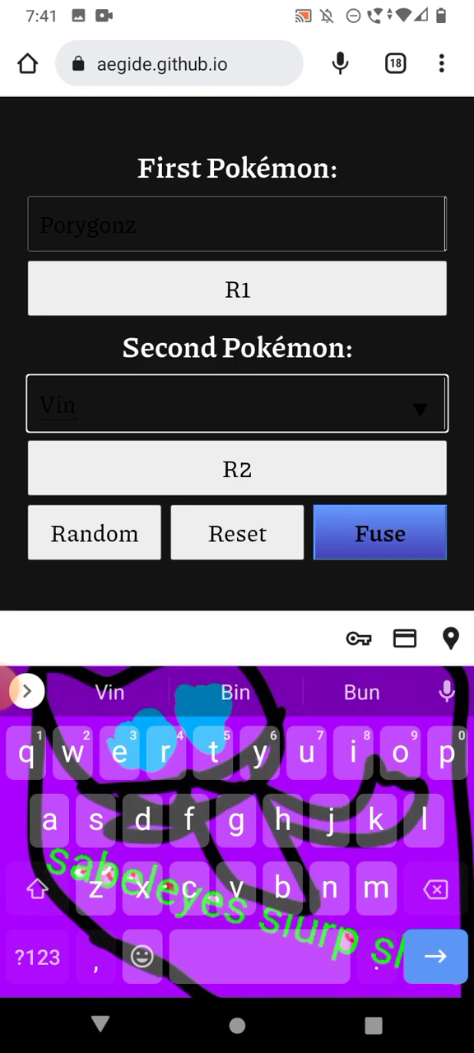
key(Backspace)
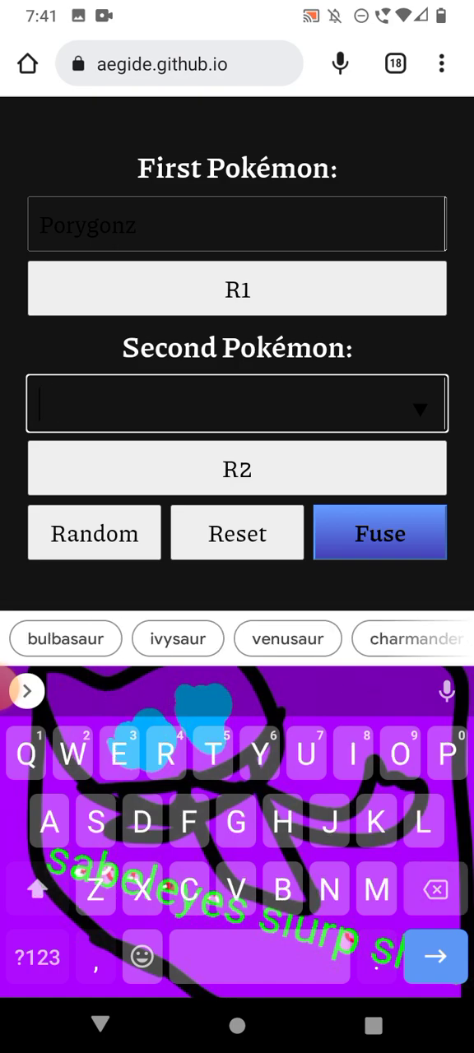
- Enter Venonat, fuse it with Porygonz, and clear the field
text(B)
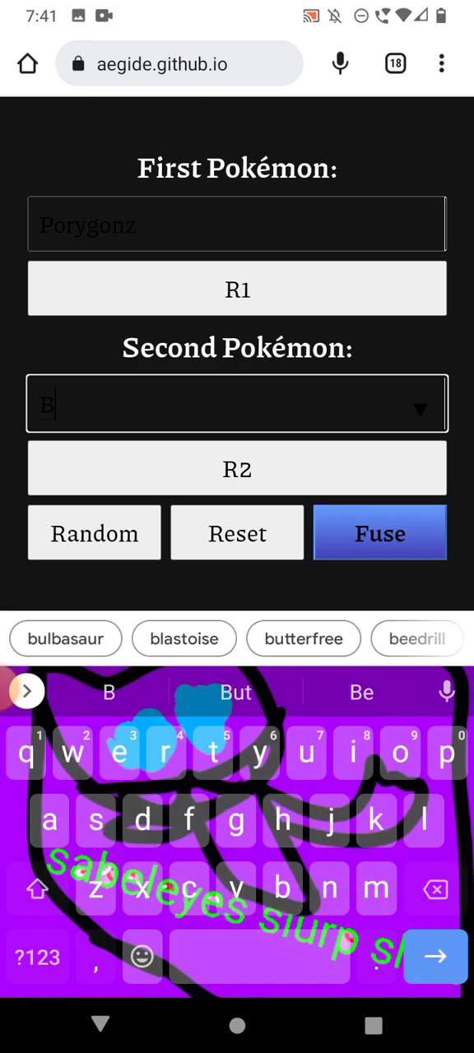
text(eno)
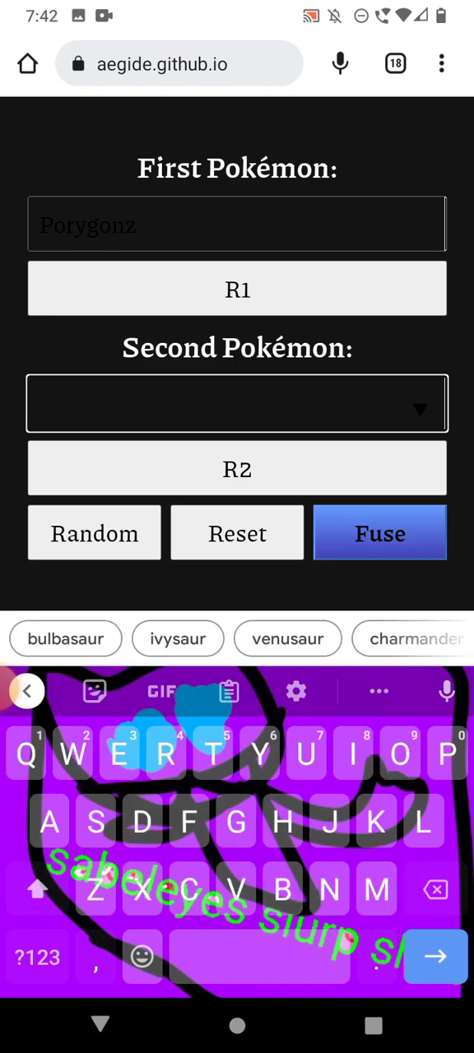
text(Ve)
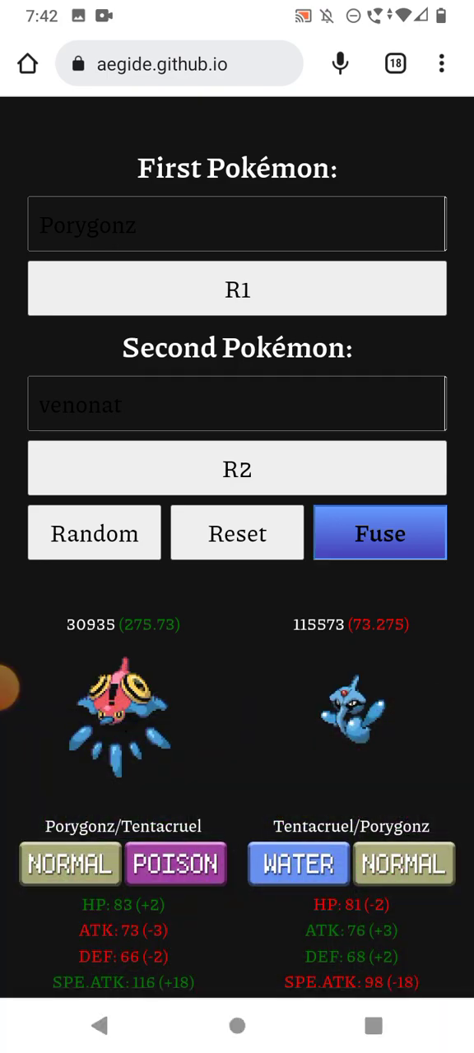
click(379, 533)
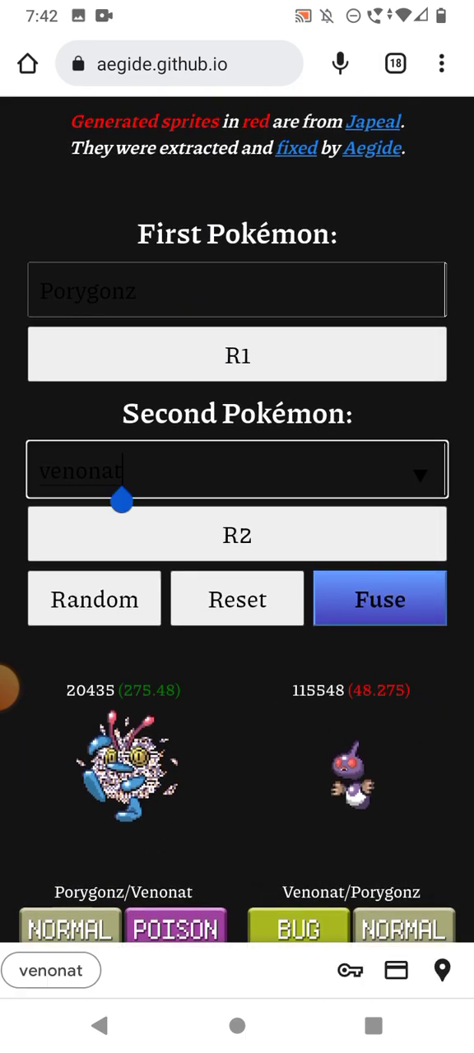
click(237, 469)
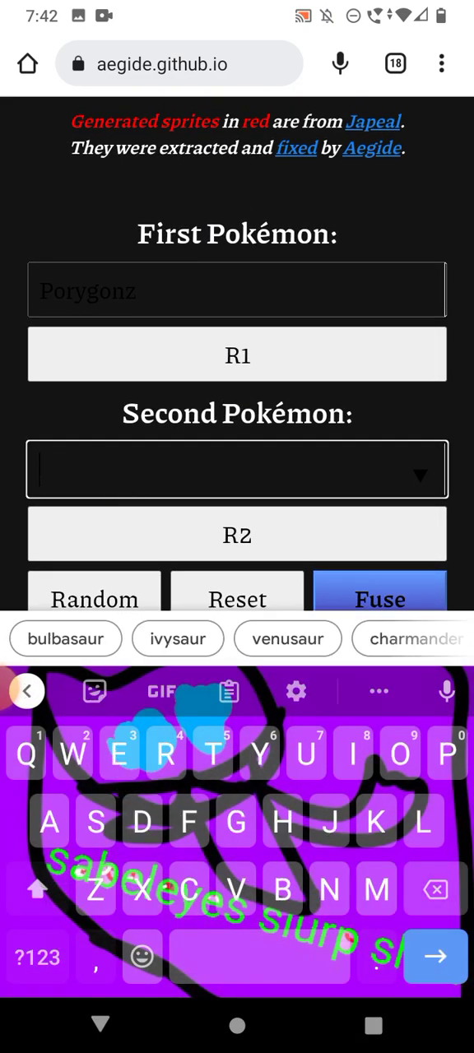
- Type 'Veom' and select Venomoth as the second Pokémon
text(Ven)
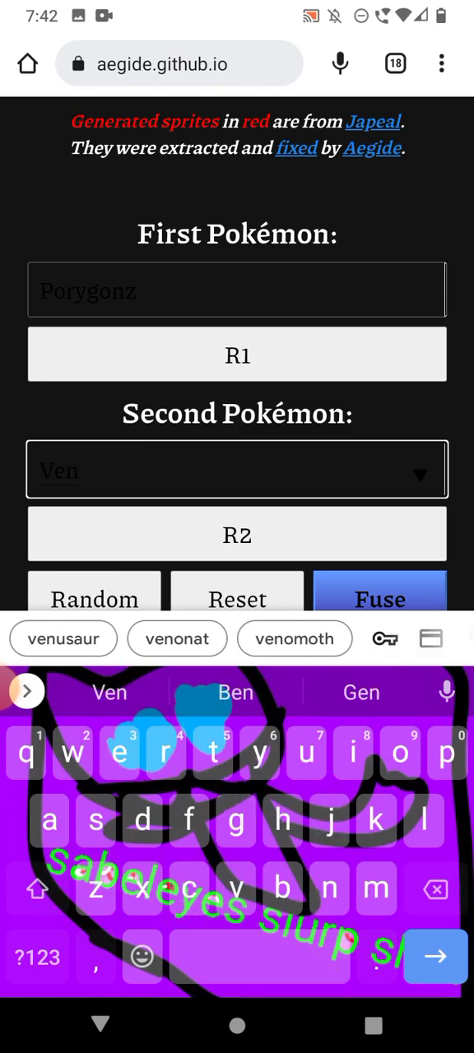
text(om)
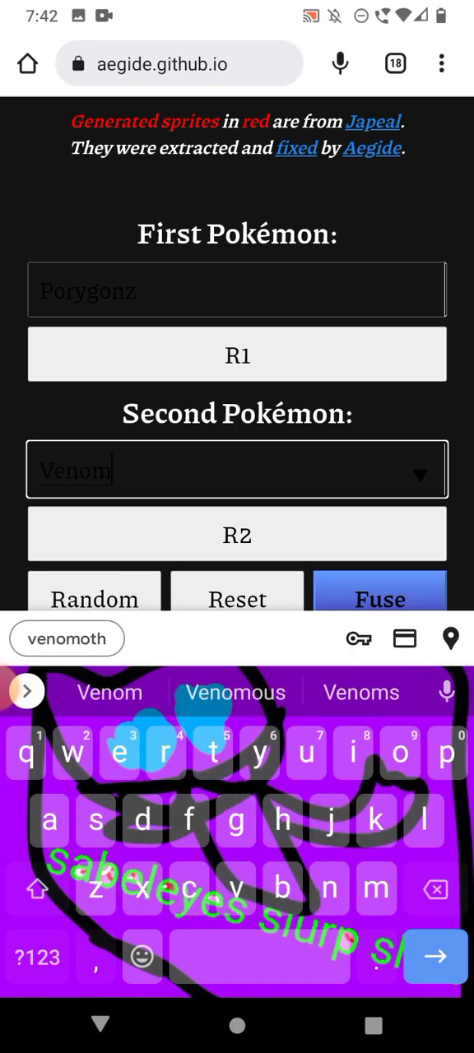
click(380, 599)
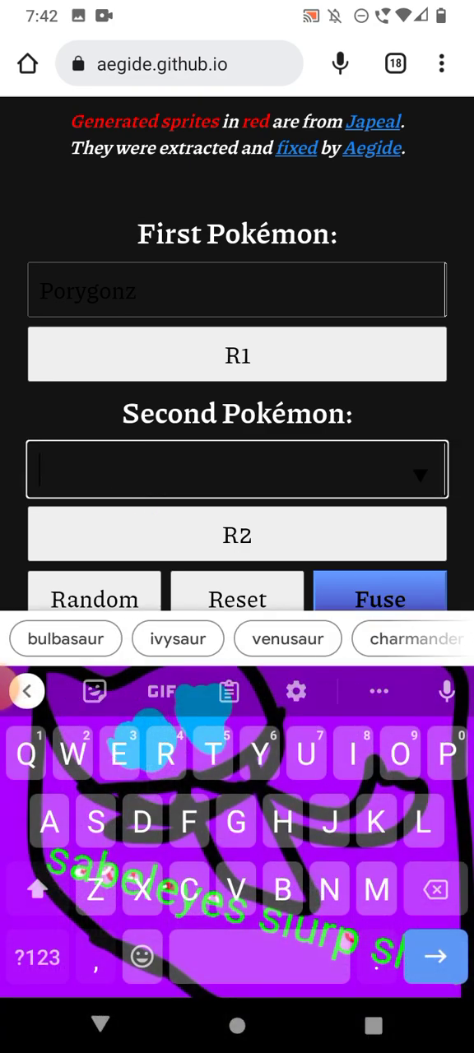
- Pick Treecko, fuse it with Porygonz, and clear the field
text(Sabt)
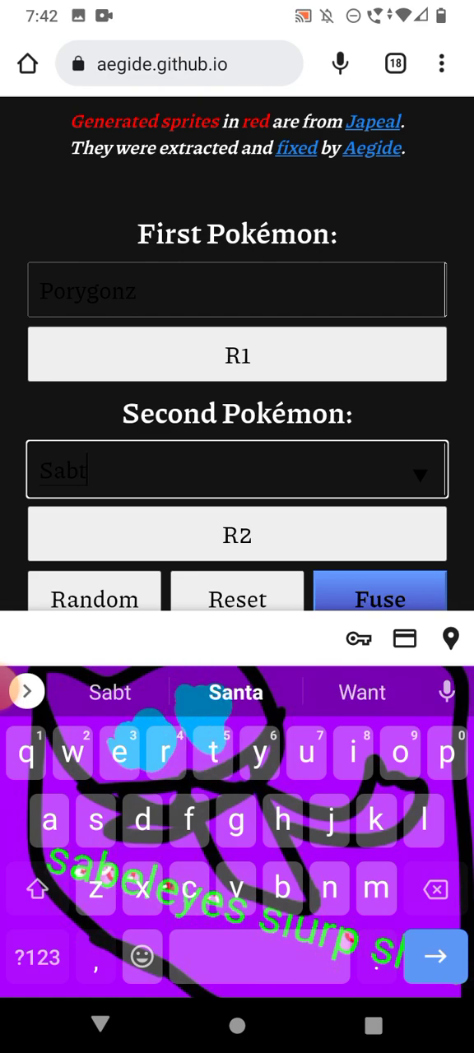
click(447, 888)
text(Treecko)
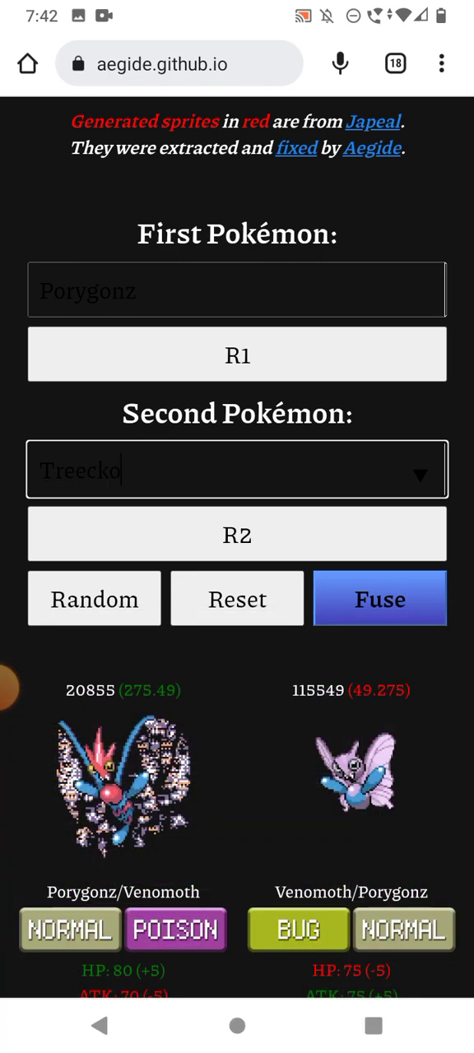
click(379, 598)
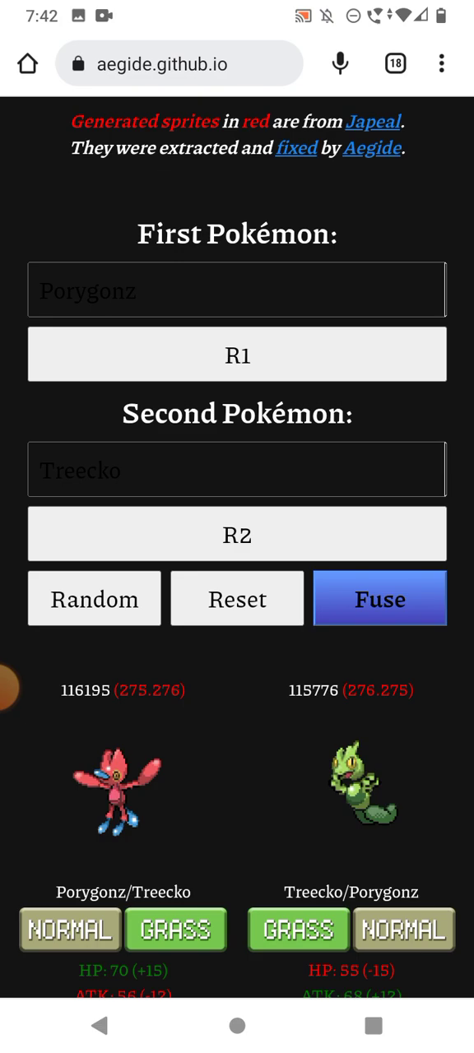
click(237, 469)
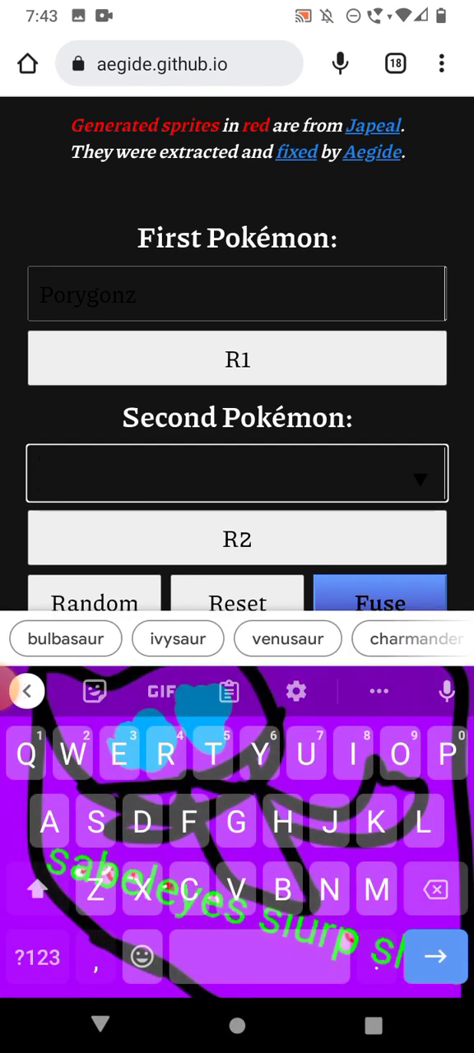
- Fuse Porygon-Z with Umbreon, then with Wobbuffet to show Normal/Psychic and Psychic/Normal fusions
text(Um)
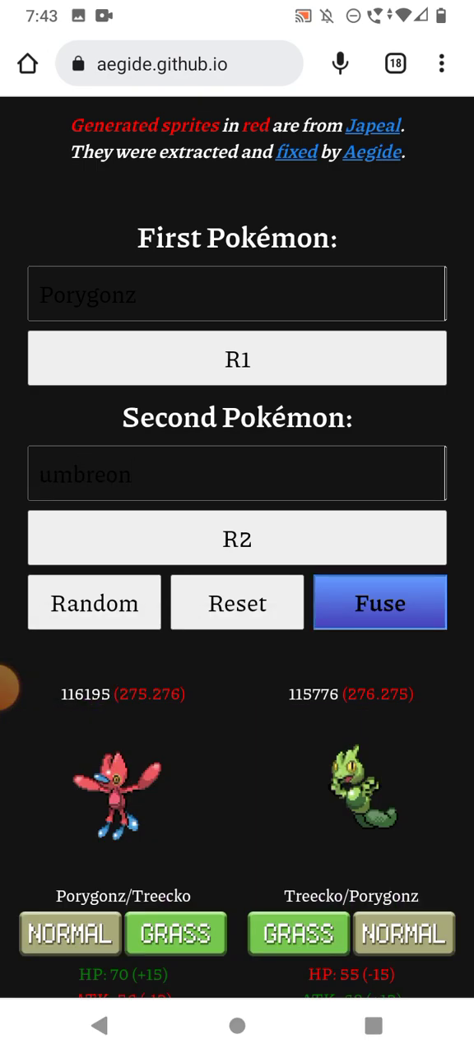
click(380, 602)
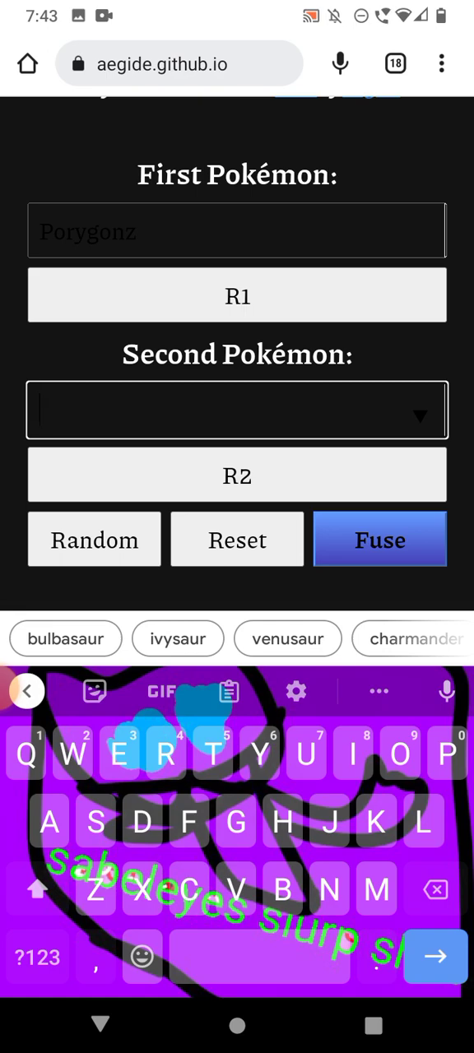
text(E)
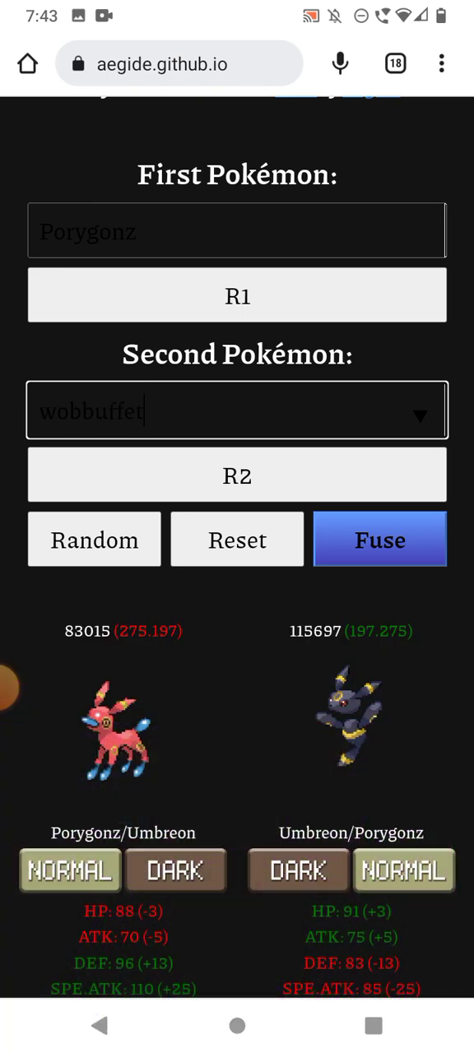
click(380, 539)
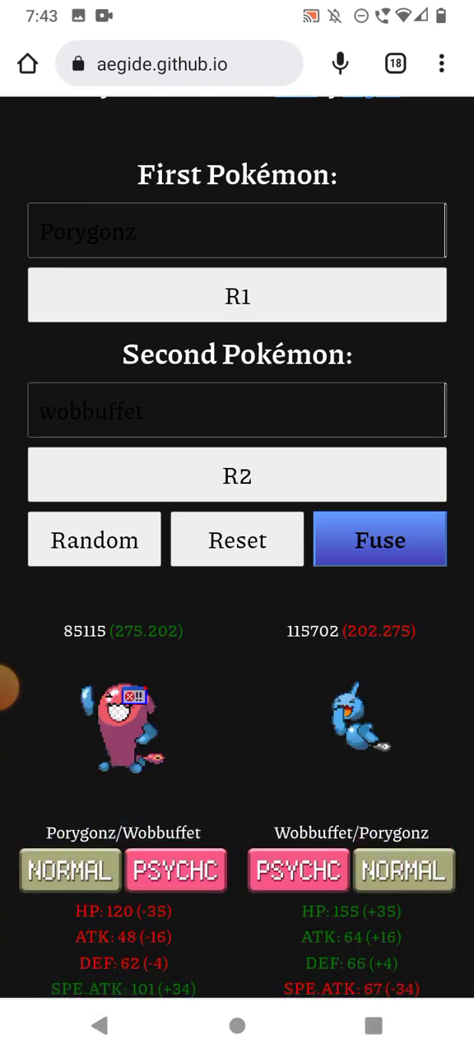